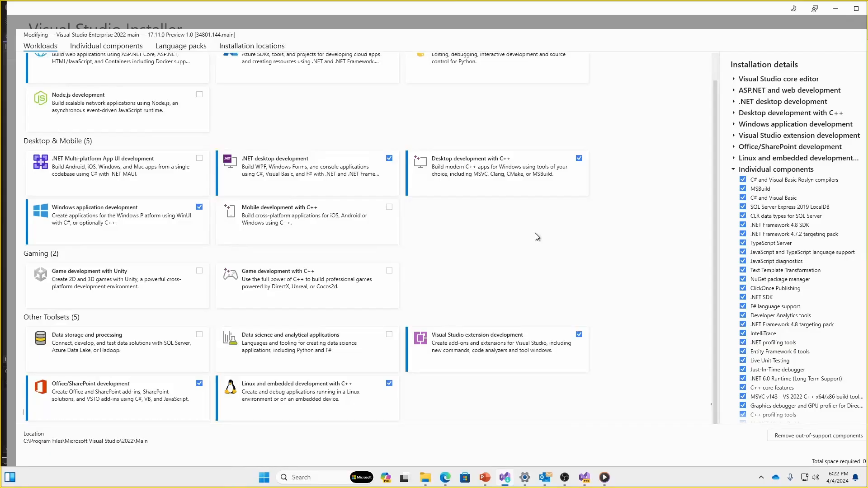
mouse_move(618, 253)
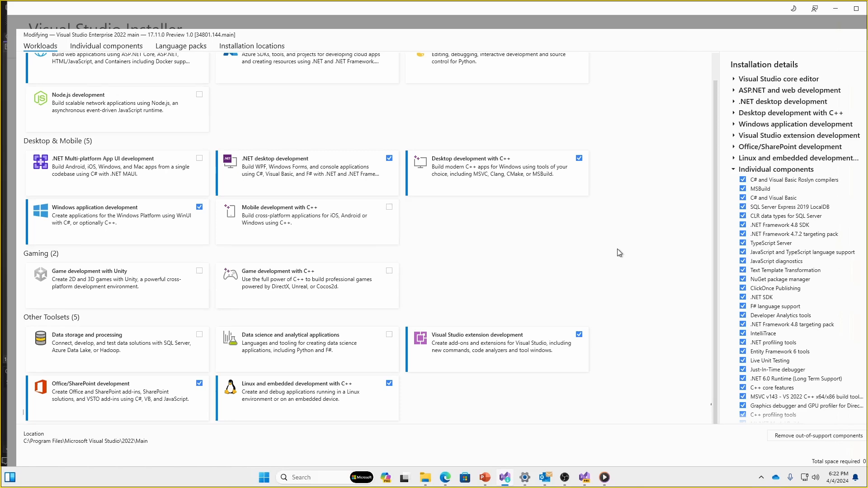
mouse_move(560, 235)
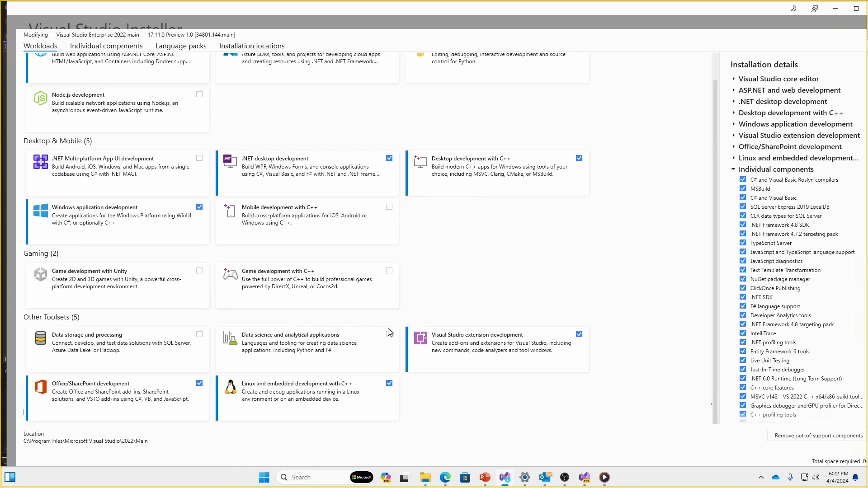
mouse_move(335, 395)
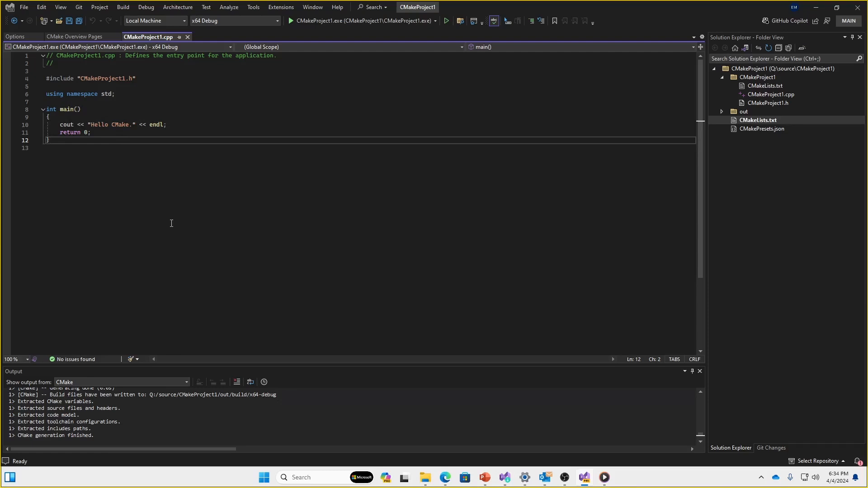
mouse_move(179, 43)
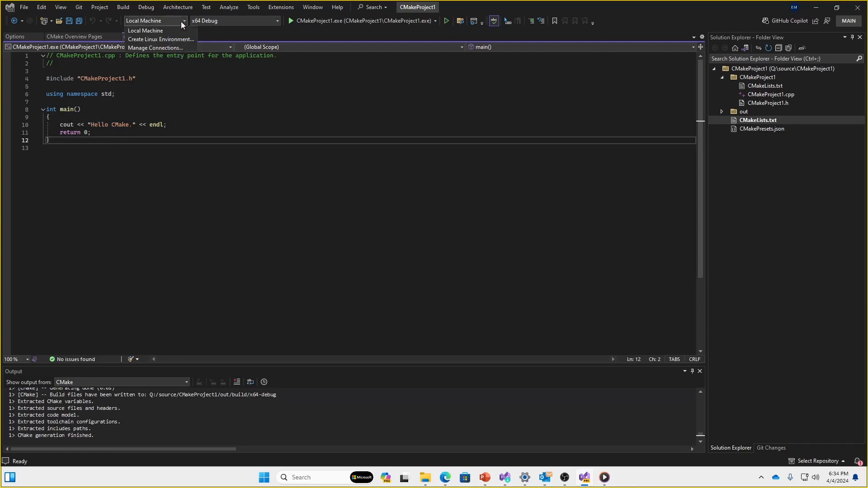
mouse_move(146, 30)
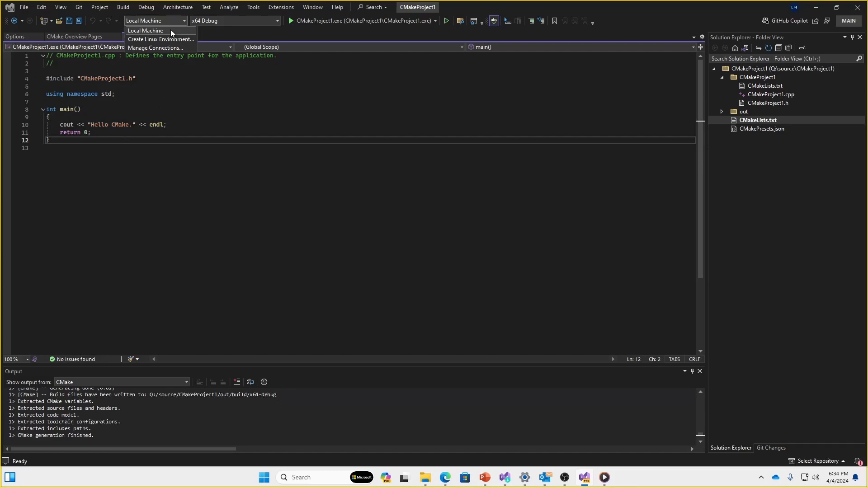
mouse_move(178, 39)
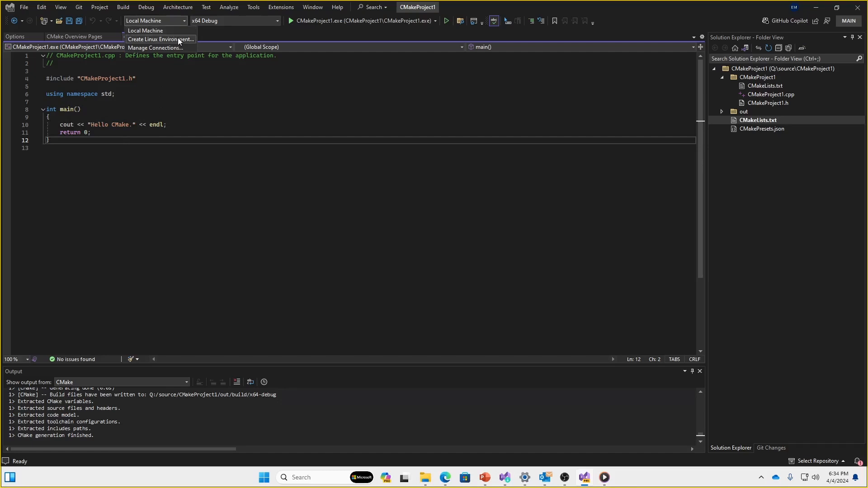
- Start creating a new Linux environment and let WSLInstallServer make changes in User Account Control
left_click(160, 39)
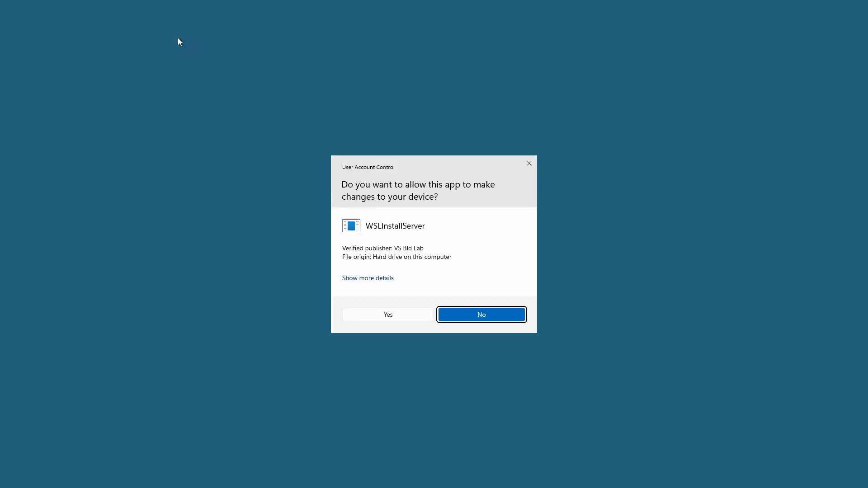
left_click(387, 314)
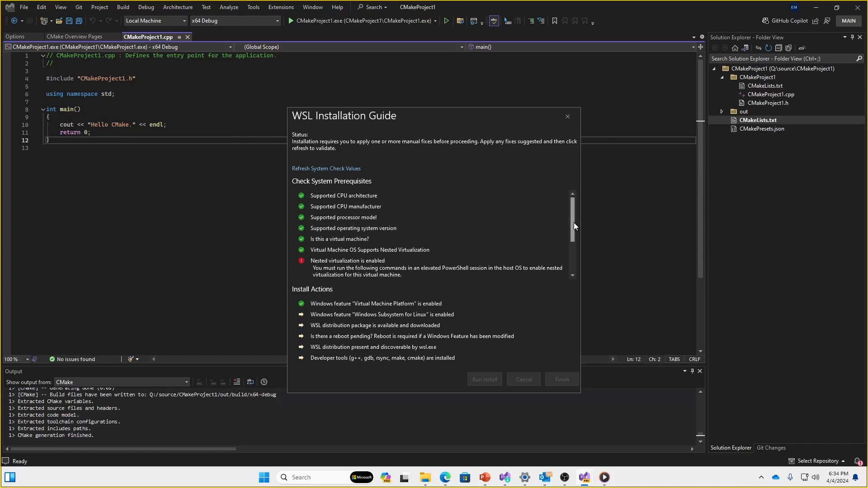
- Scroll the Check System Prerequisites list to show the nested virtualization PowerShell commands
scroll("down", 3)
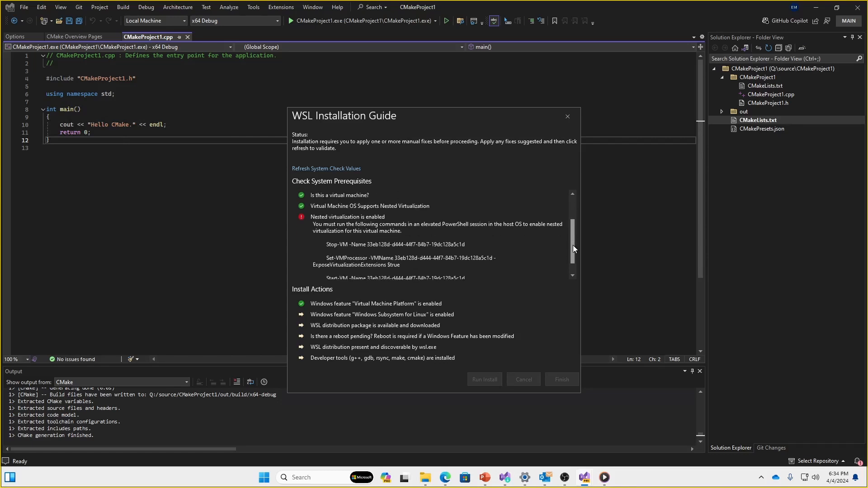
scroll("down", 3)
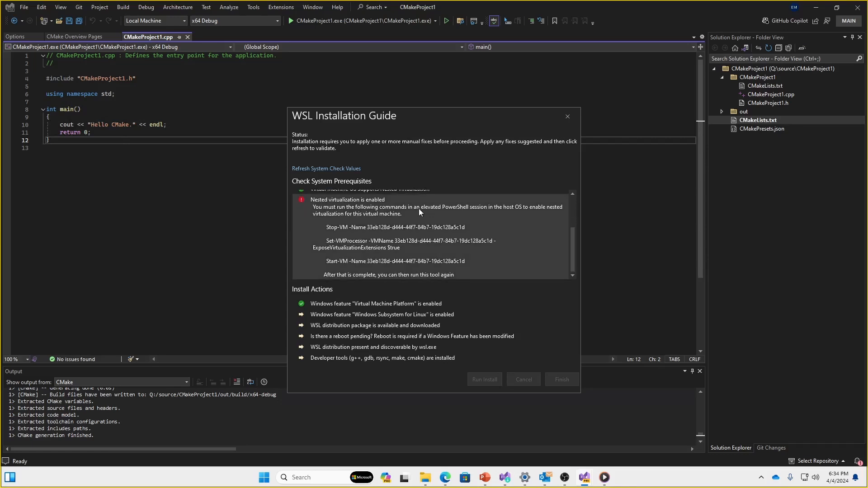
mouse_move(402, 215)
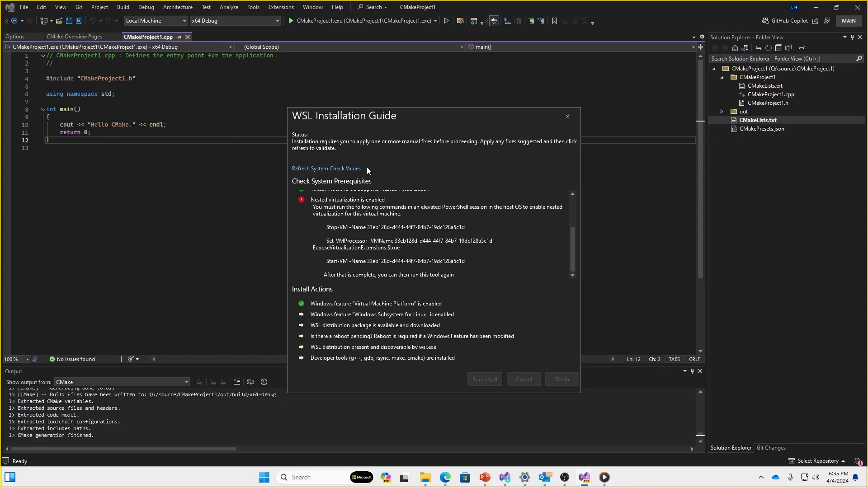
- Refresh the system prerequisite checks, then run the WSL and developer tools installation
left_click(326, 168)
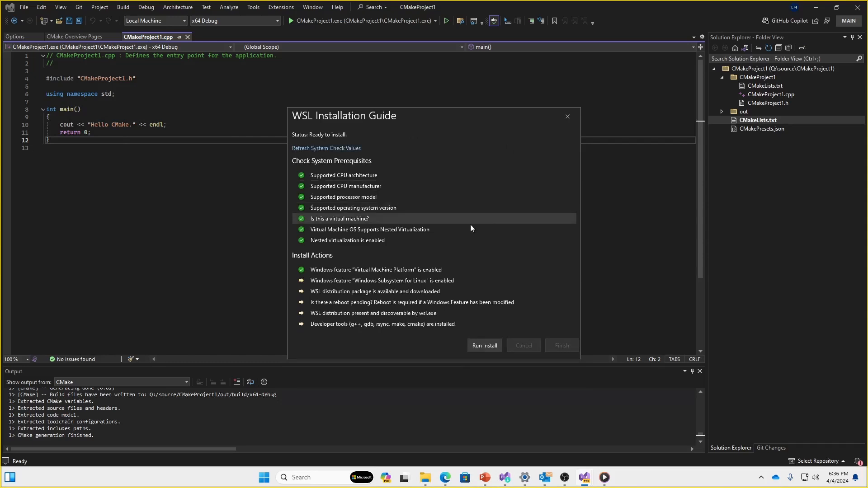
mouse_move(461, 280)
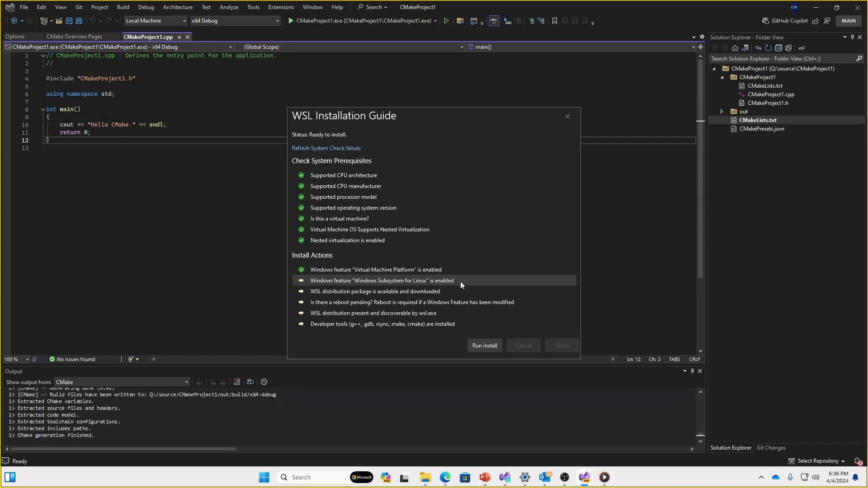
left_click(484, 344)
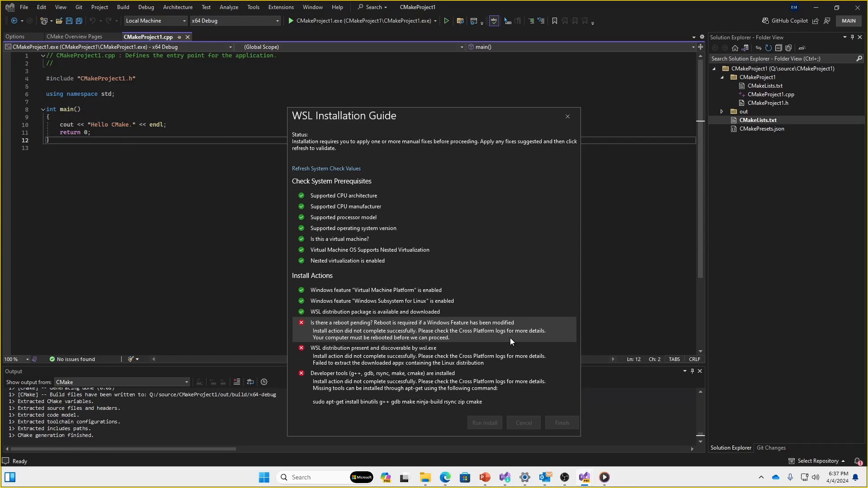
mouse_move(514, 303)
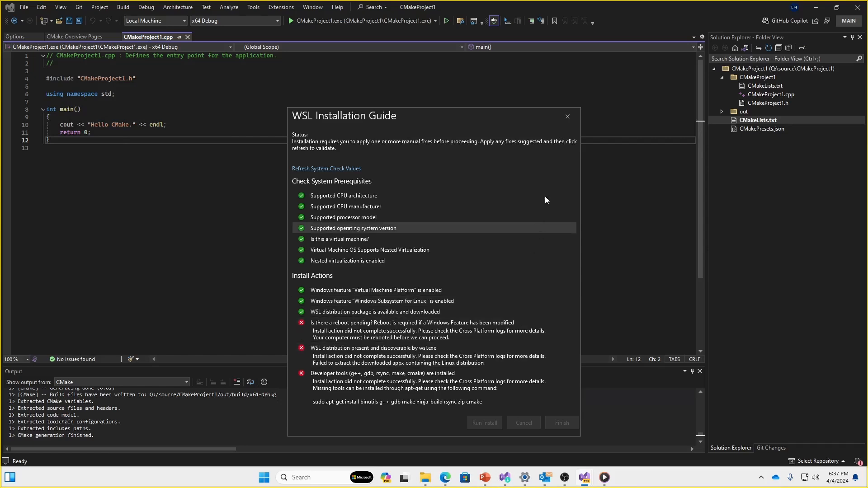
left_click(326, 168)
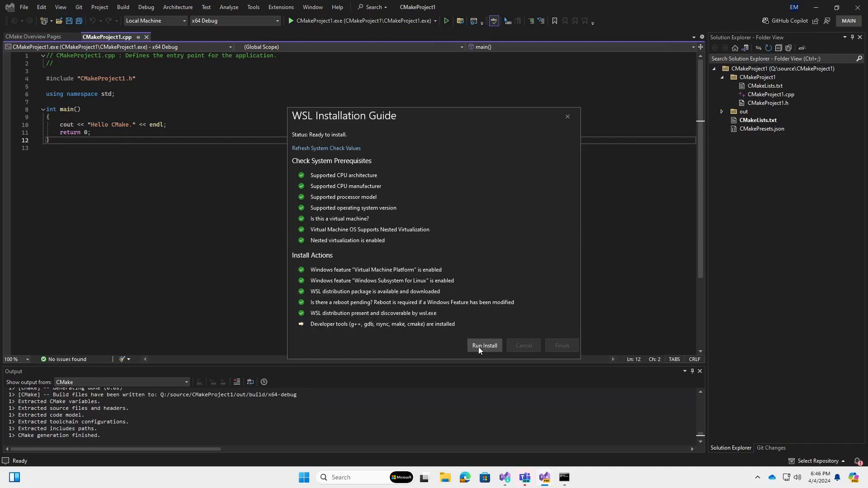
- Run the remaining WSL installation steps after rebooting until installation succeeds
left_click(483, 345)
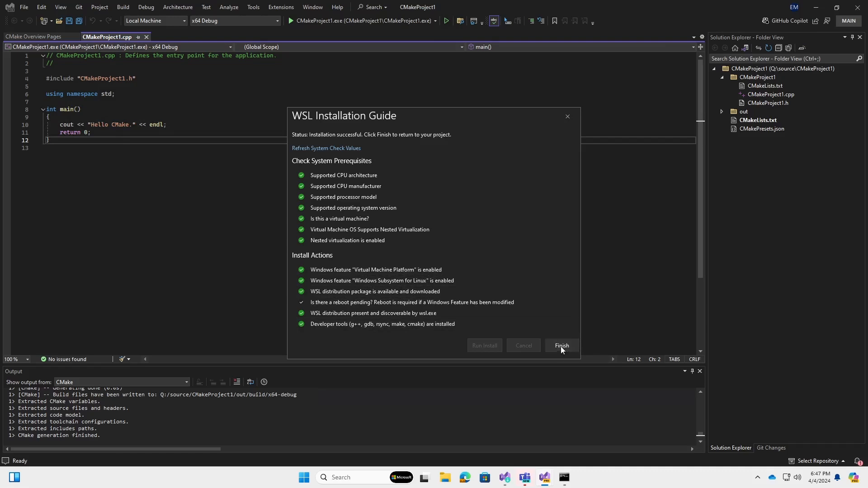
- Finish the WSL guide so CMakeProject1 targets WSL: Ubuntu, and set a breakpoint on the cout line
left_click(560, 345)
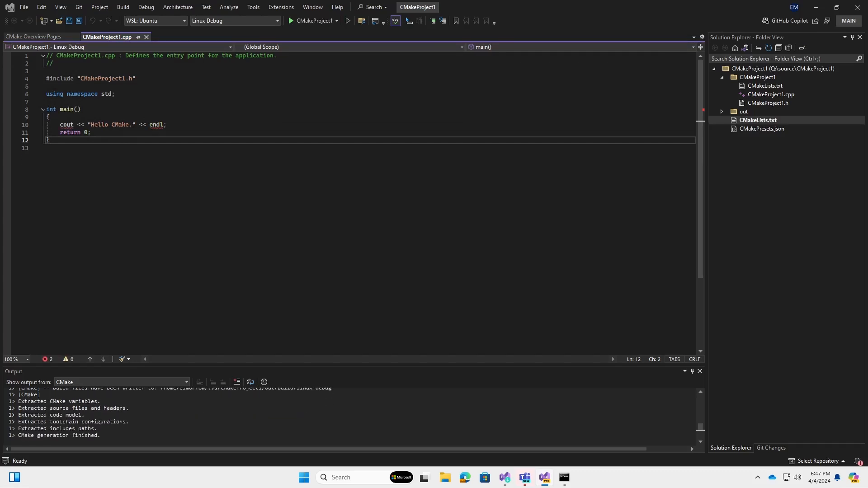
left_click(7, 126)
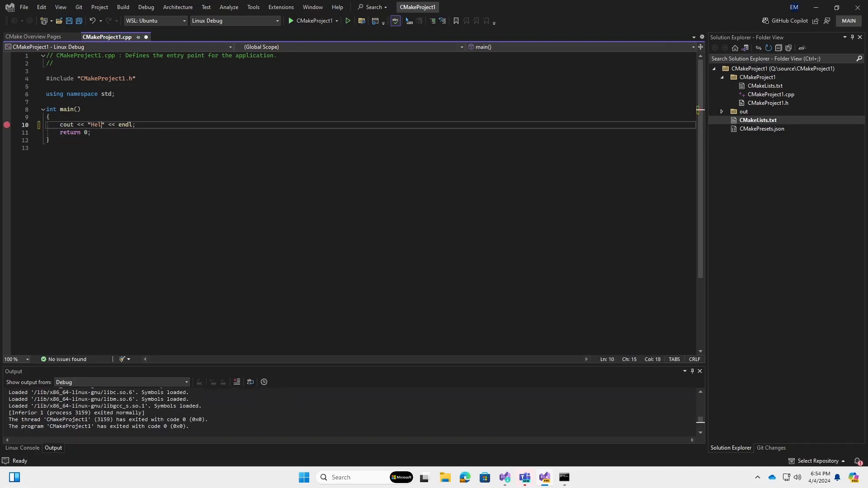
- Change the line 10 greeting string to 'Hello Pure Virtual!'
key("BackSpace")
type("lo Pure Vir")
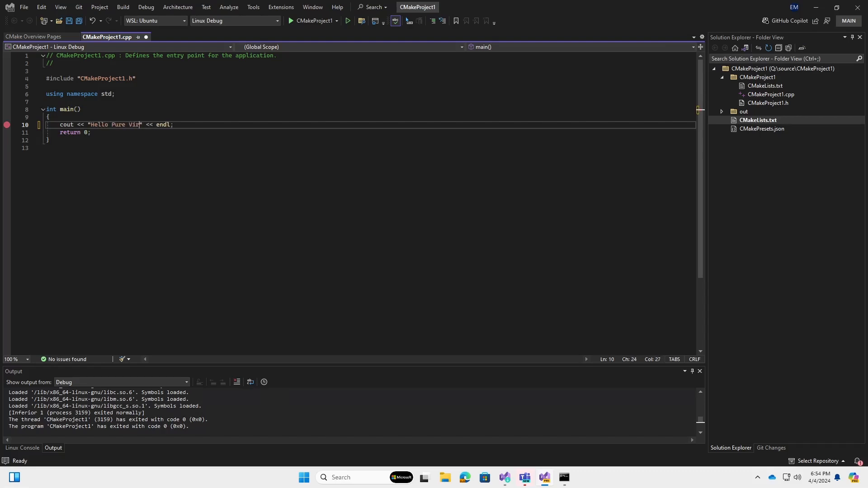
type("tual!")
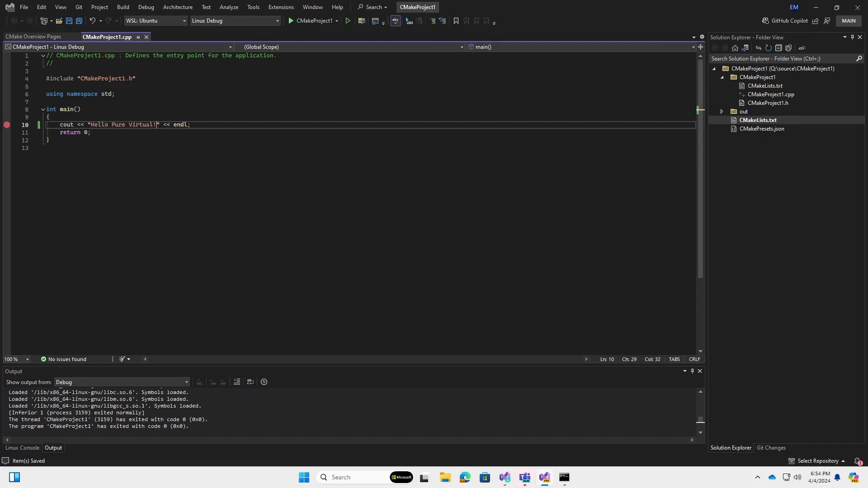